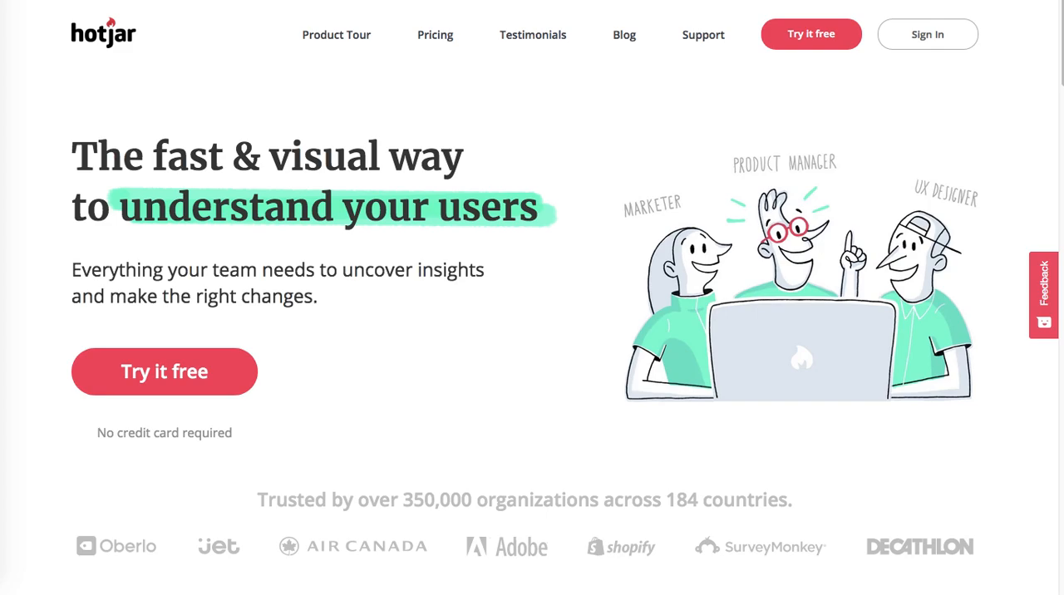
pyautogui.moveTo(1016, 4)
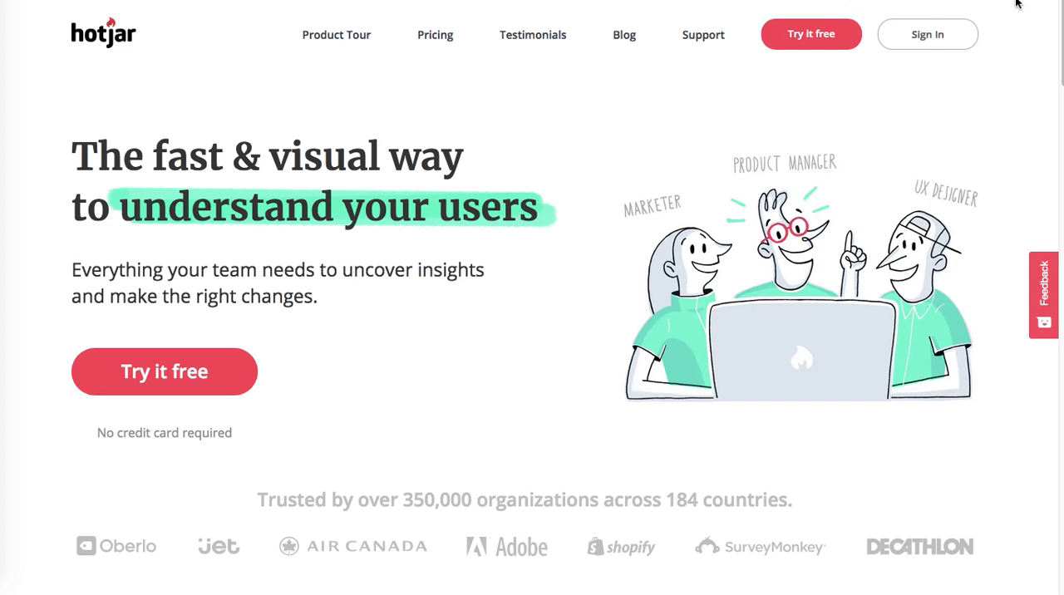
pyautogui.moveTo(810, 34)
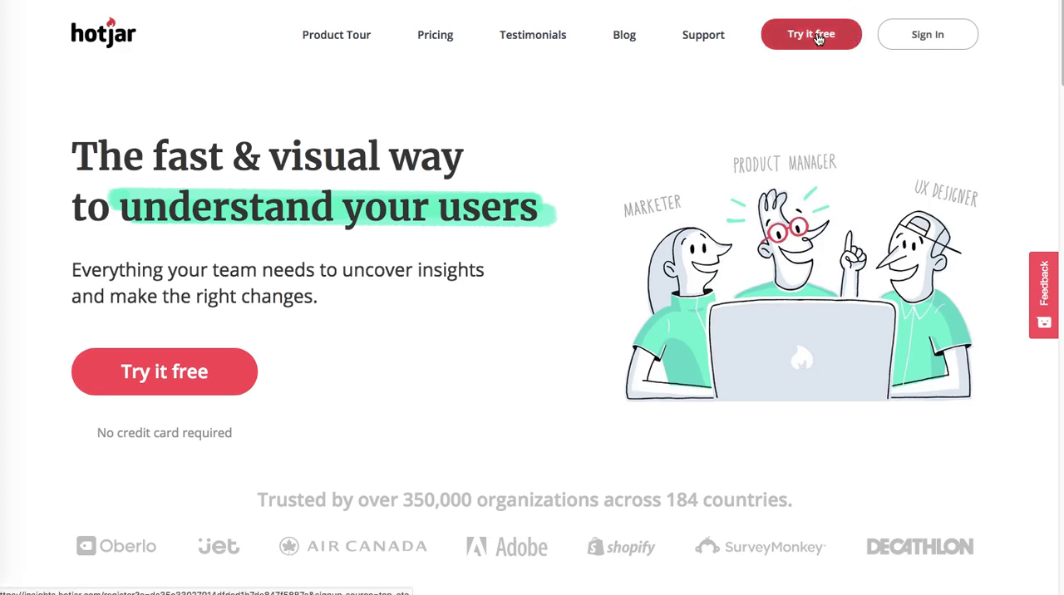
pyautogui.moveTo(1004, 65)
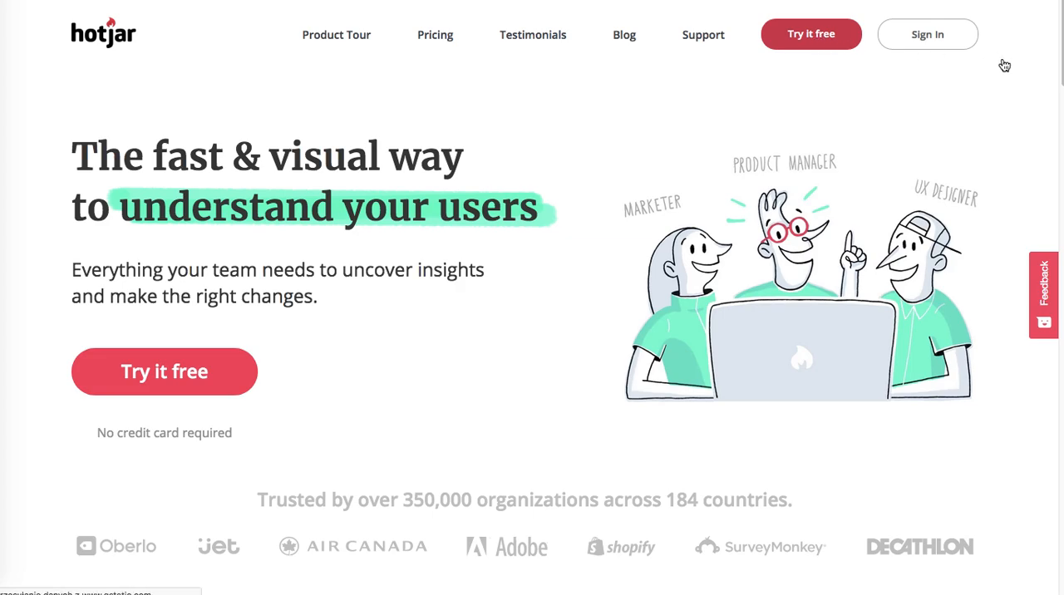
pyautogui.moveTo(1021, 52)
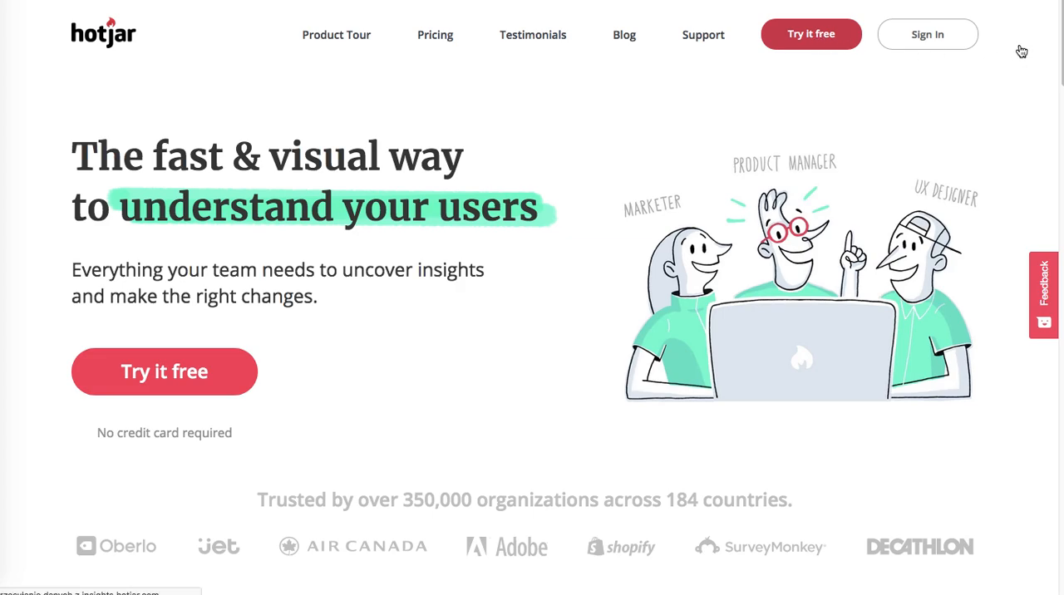
# Start a free Hotjar account sign-up using the Google option.
pyautogui.click(927, 34)
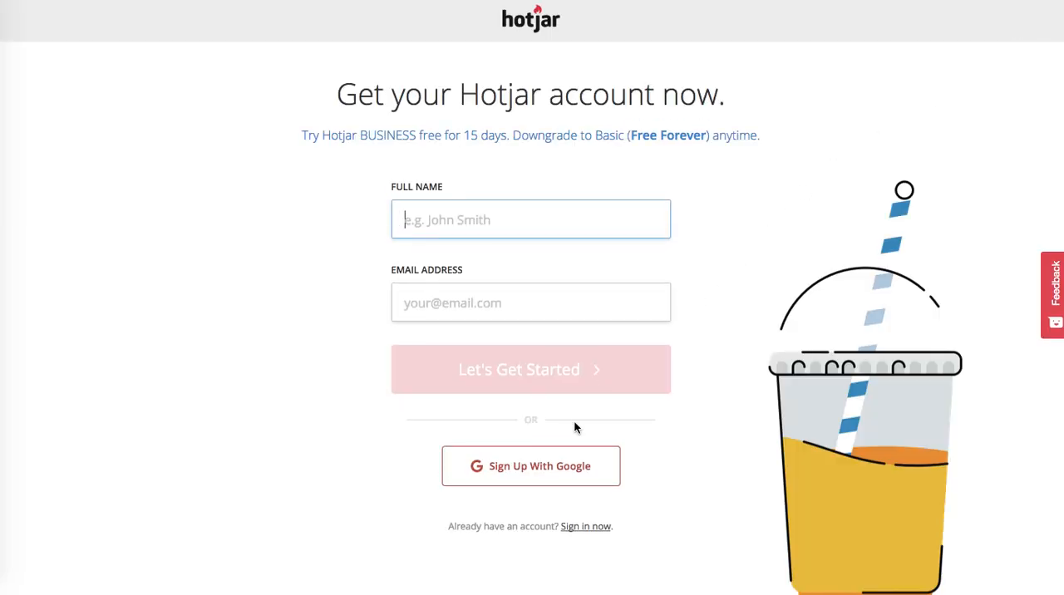
pyautogui.moveTo(530, 465)
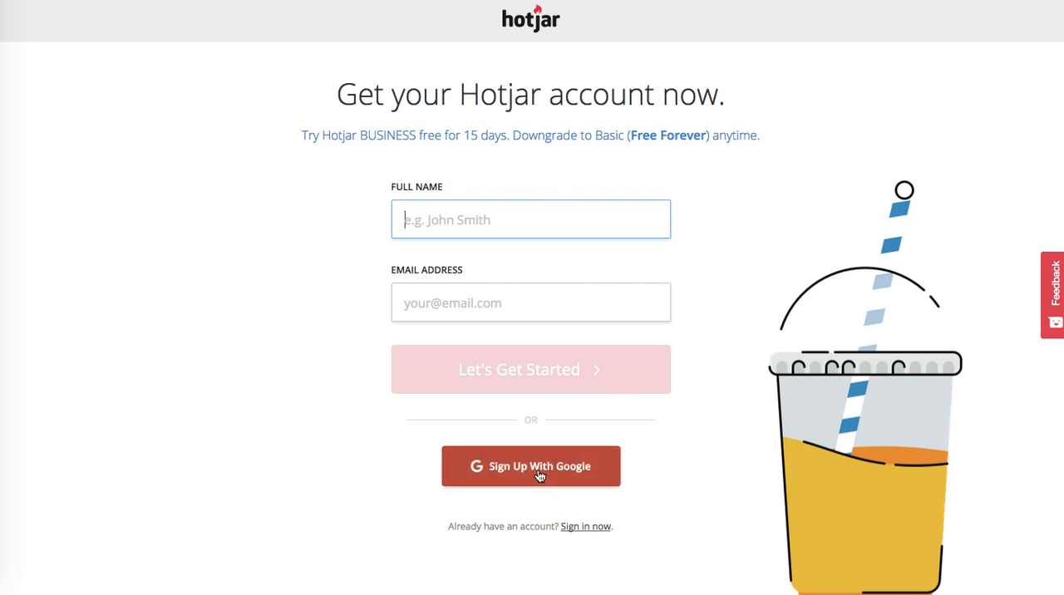
pyautogui.click(530, 465)
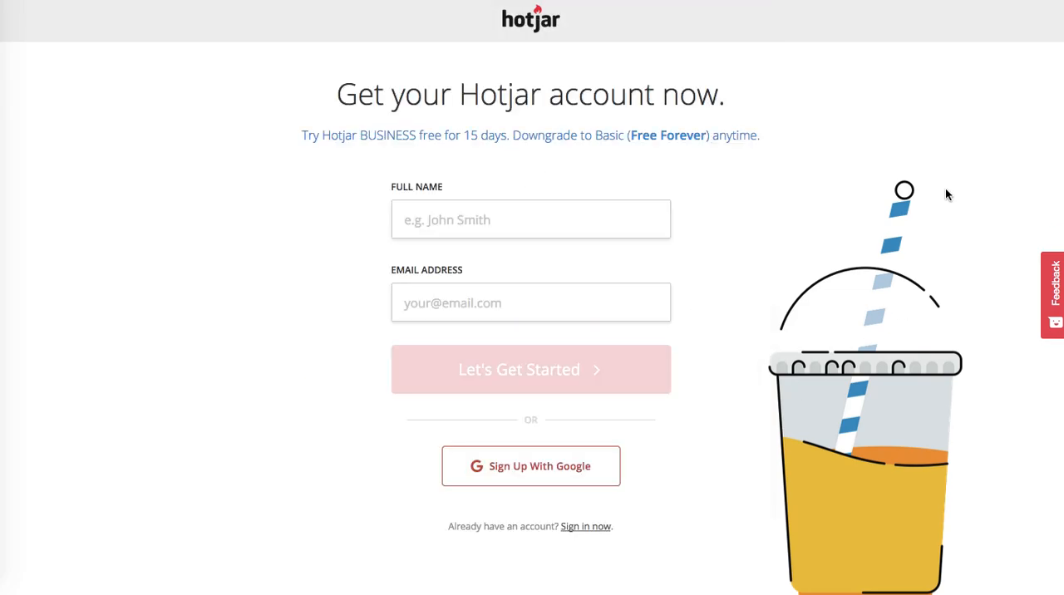
# Complete Google sign-in and set the account password.
pyautogui.click(530, 465)
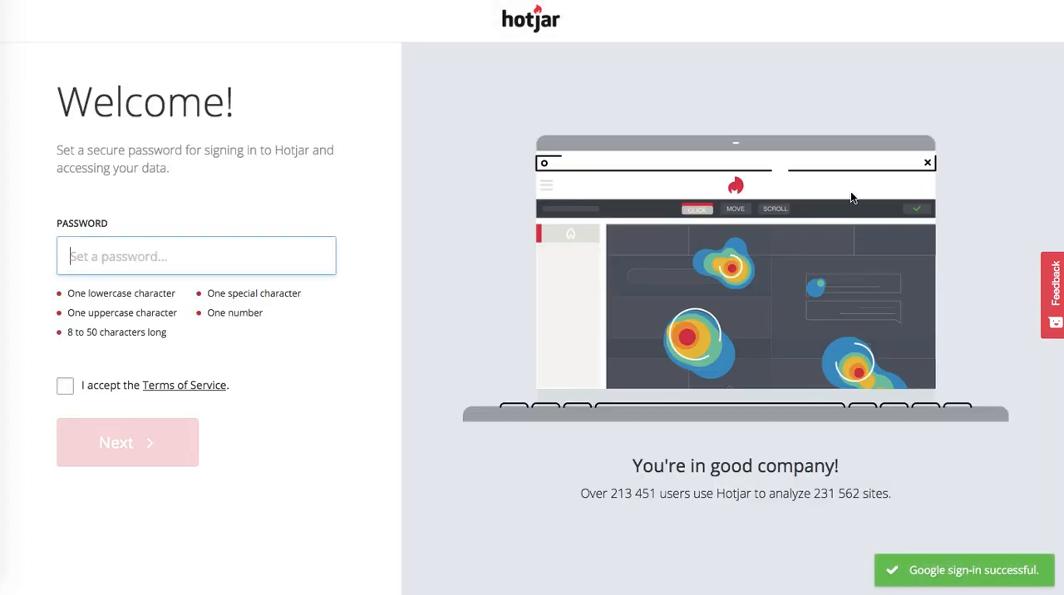
pyautogui.write('!')
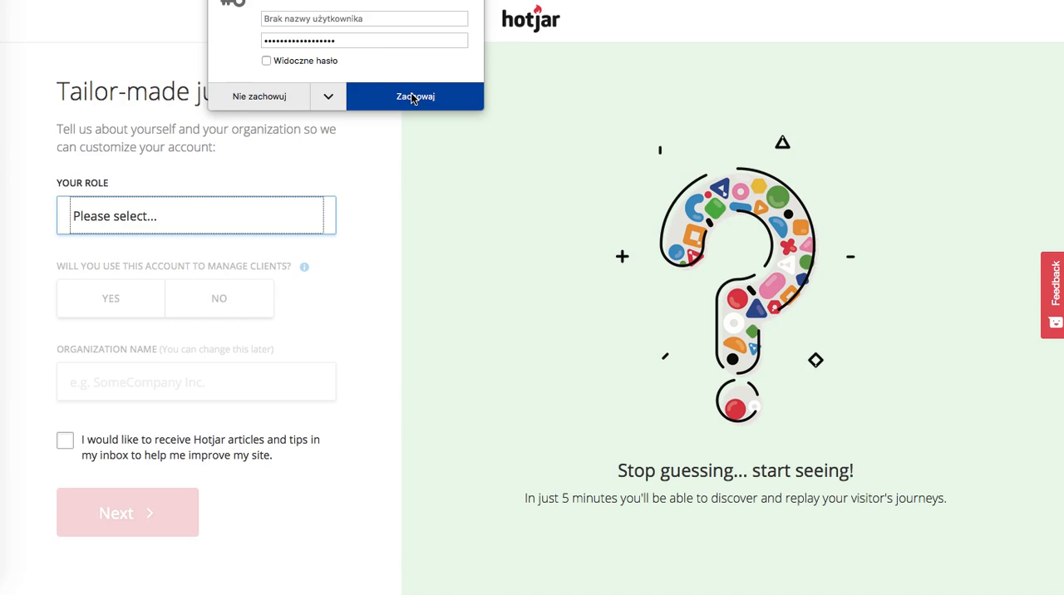
# Set role to UX Designer, organization 'Rock Paper Copy', opt into tips, and continue.
pyautogui.click(196, 216)
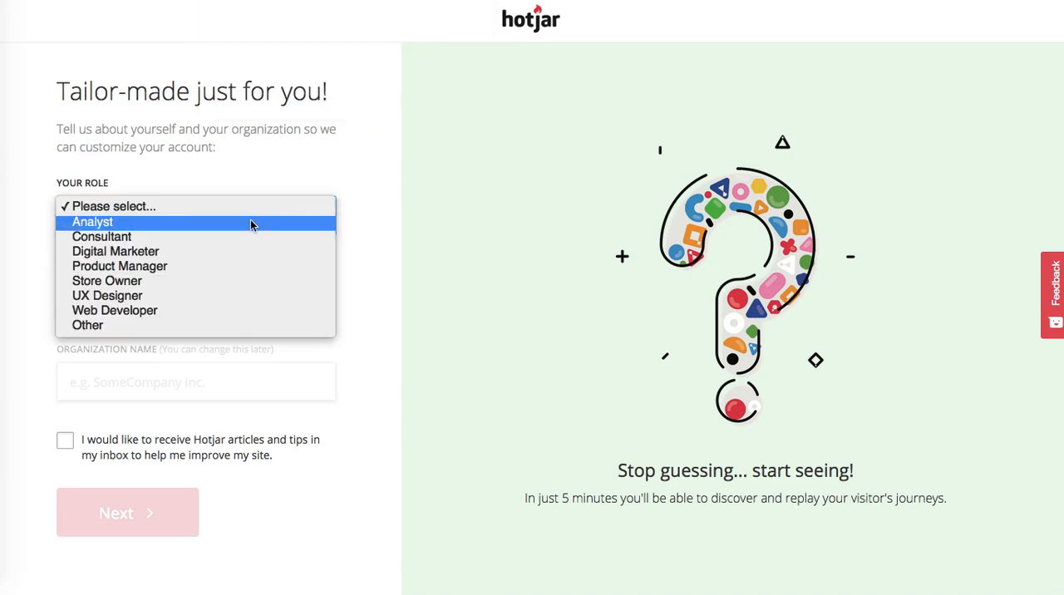
pyautogui.moveTo(190, 296)
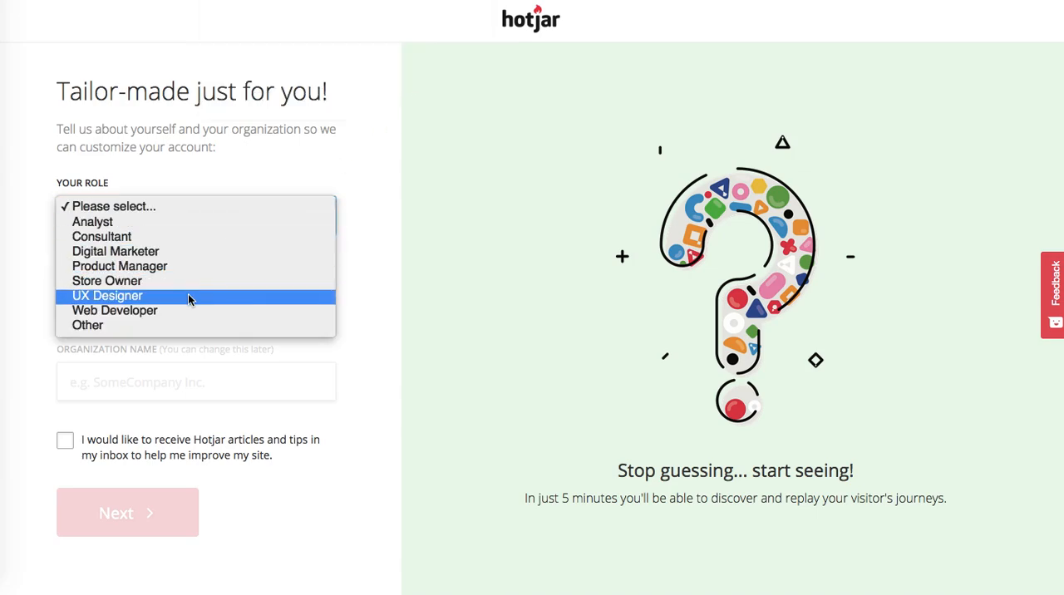
pyautogui.click(107, 296)
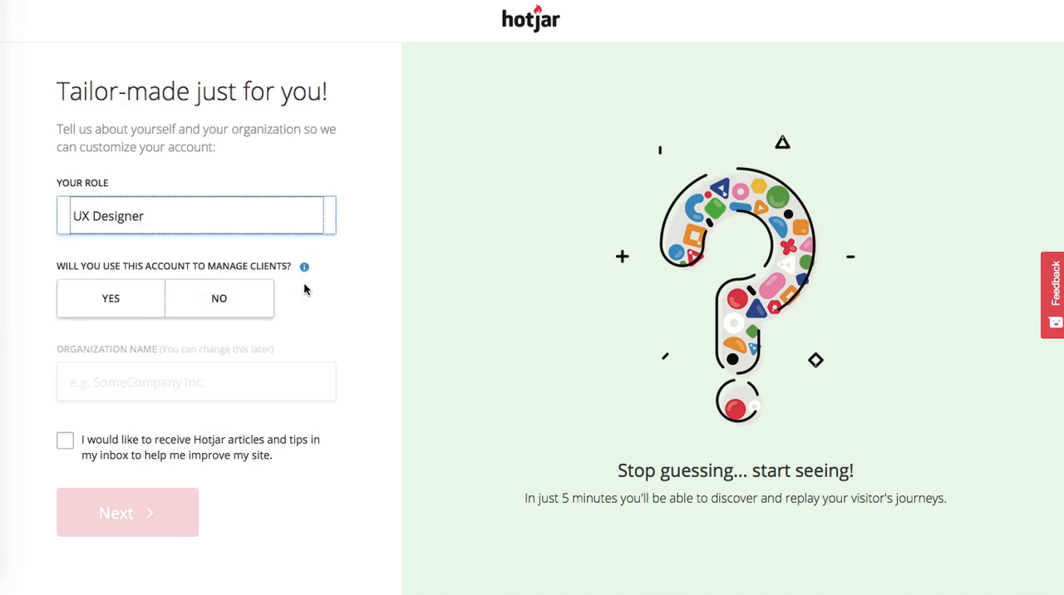
pyautogui.moveTo(219, 300)
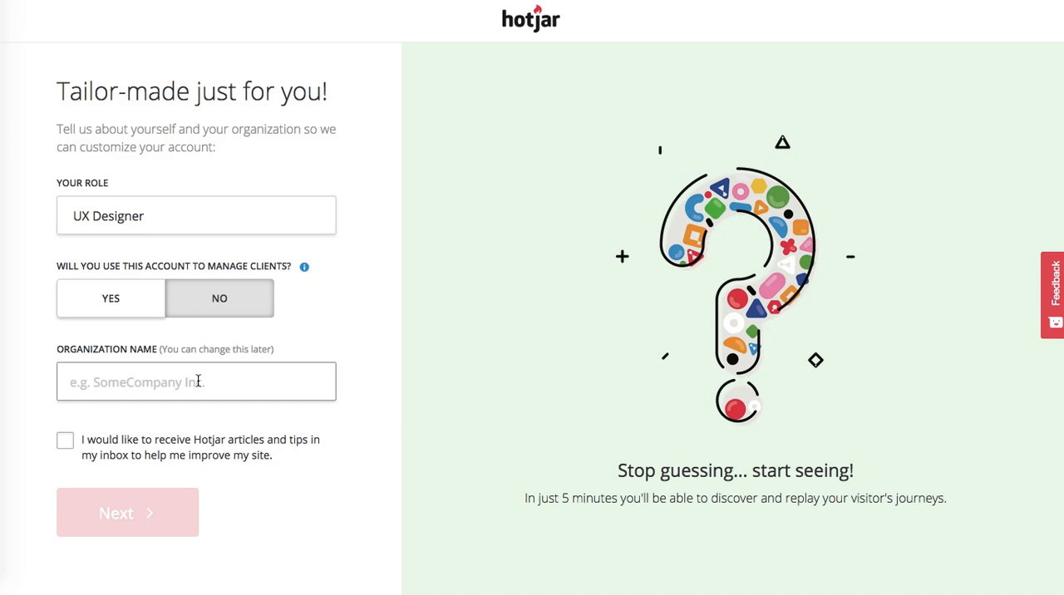
pyautogui.write('R')
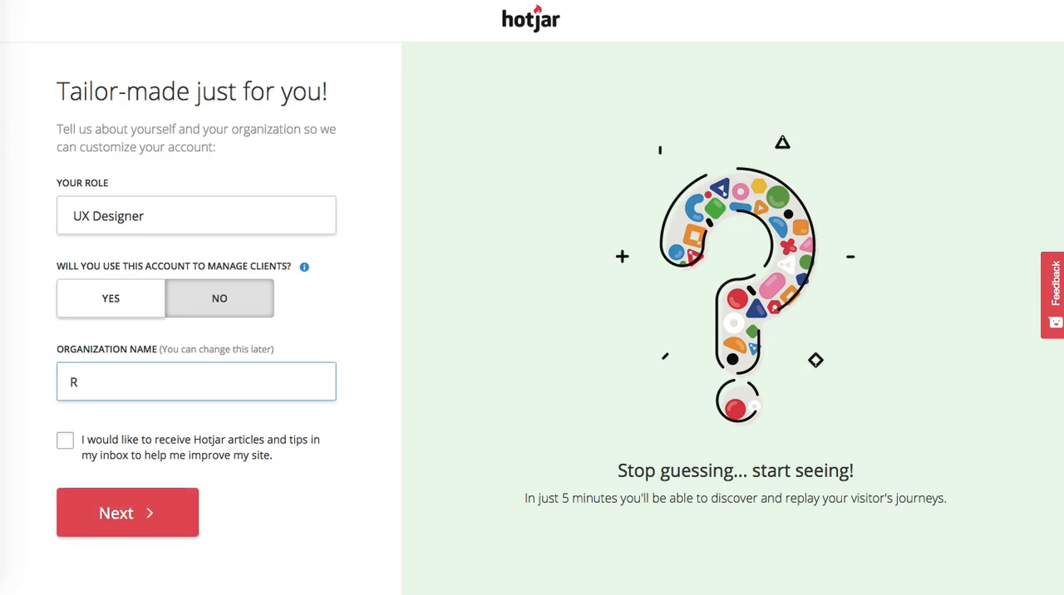
pyautogui.write('ock Paper')
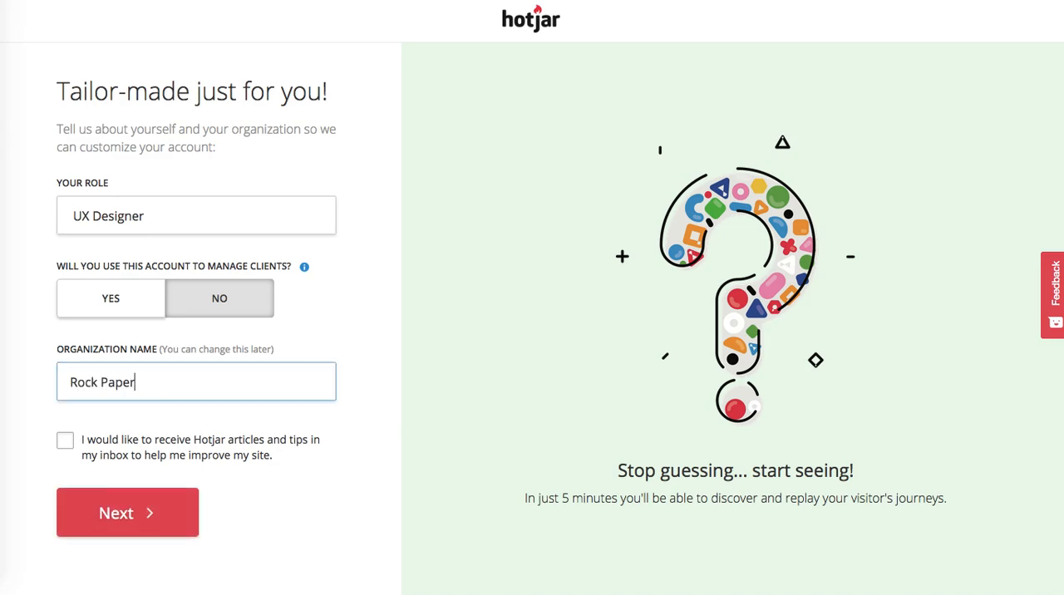
pyautogui.write('Copy')
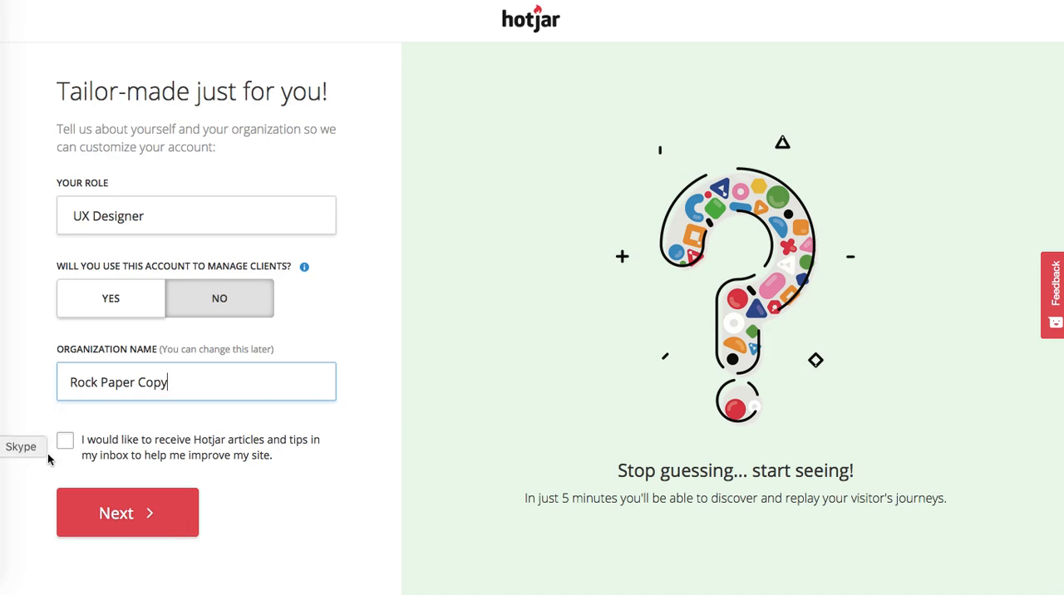
pyautogui.click(65, 439)
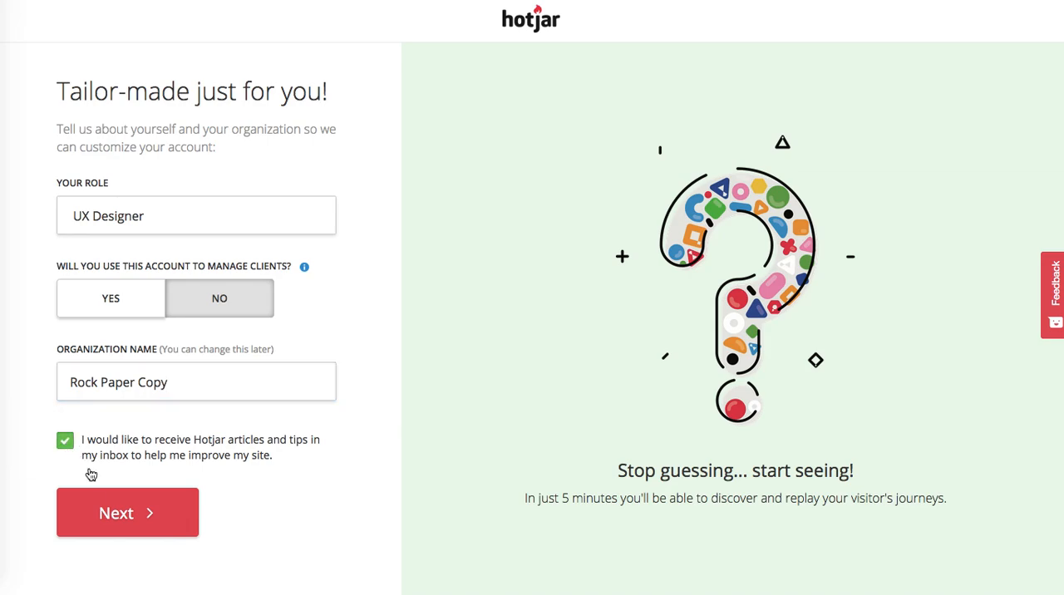
pyautogui.click(128, 512)
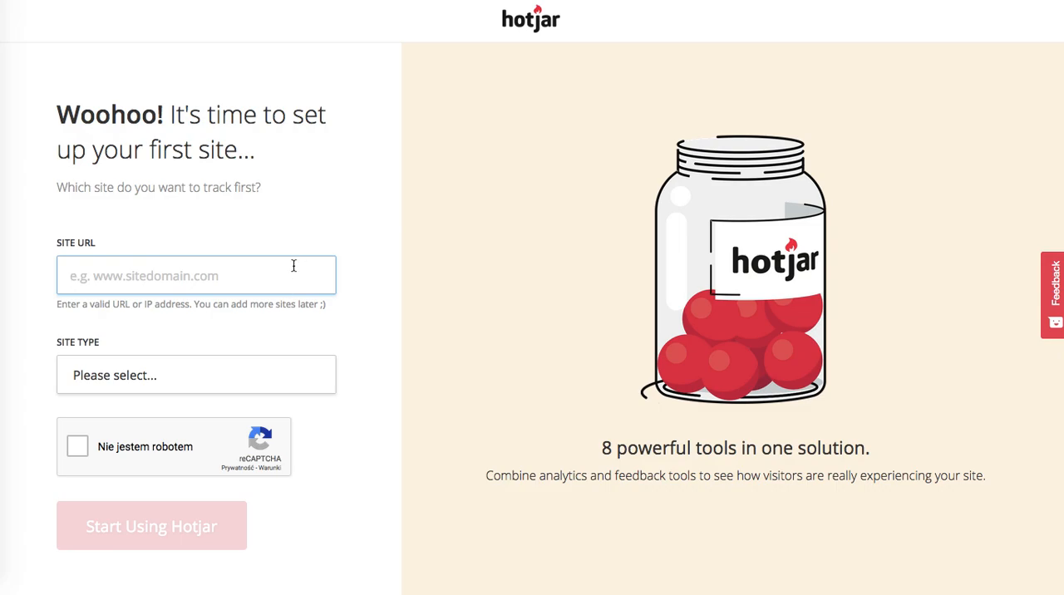
pyautogui.write('www')
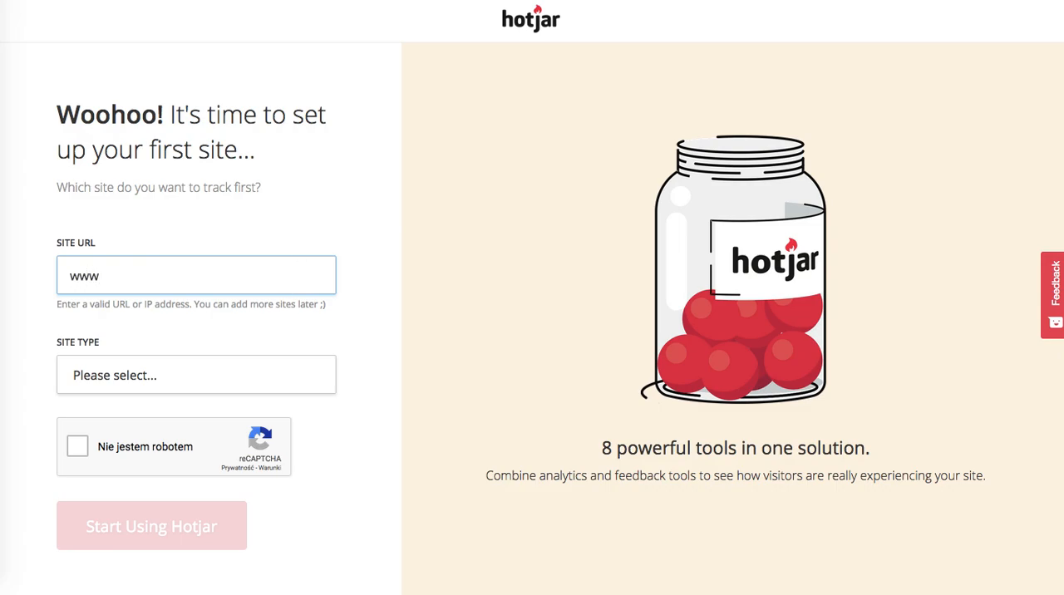
pyautogui.write('.')
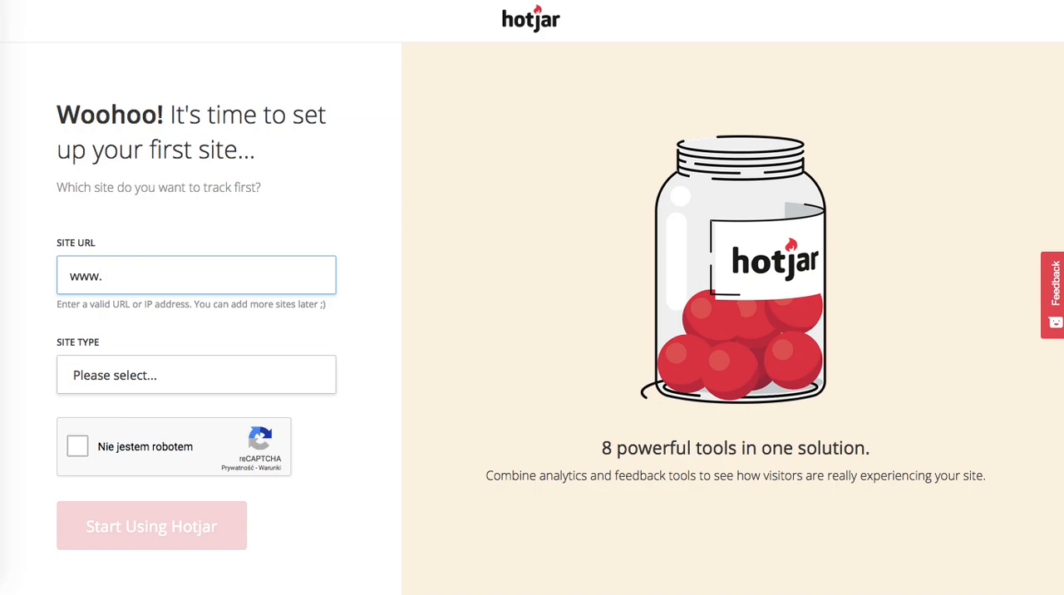
pyautogui.write('rockpapercopy.info')
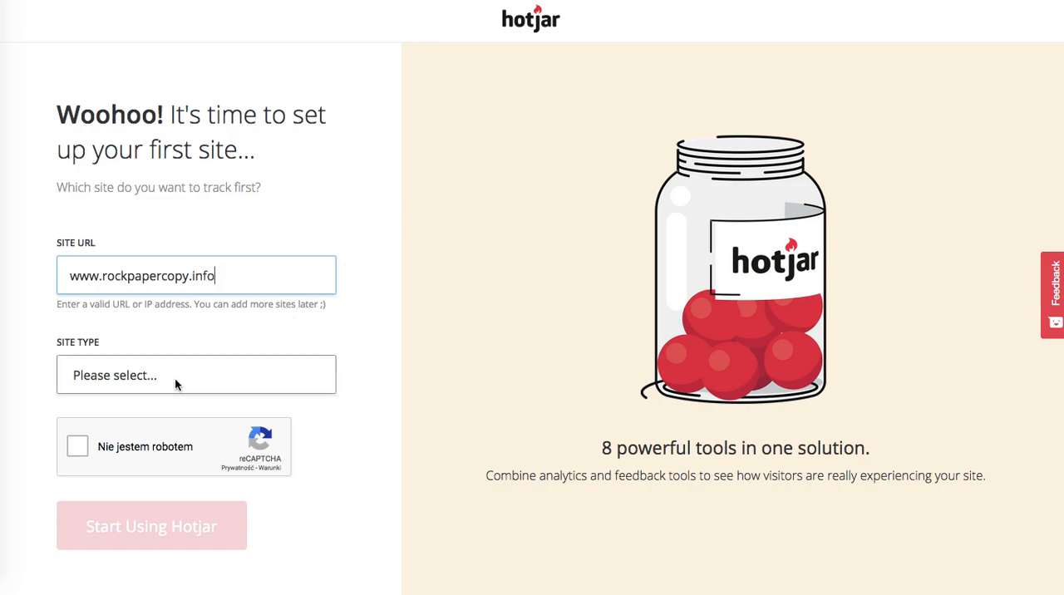
pyautogui.click(196, 374)
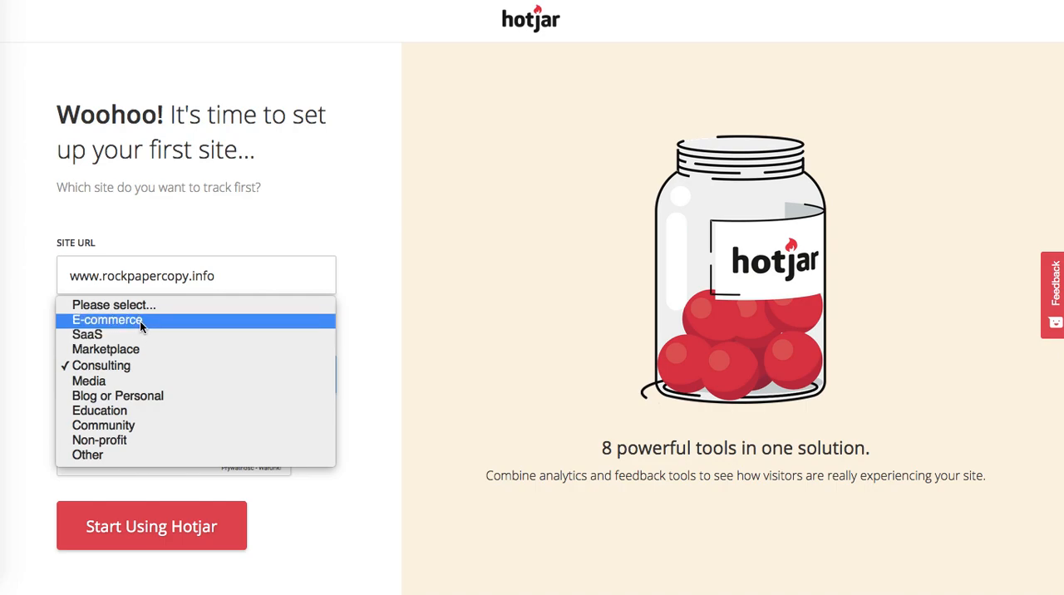
pyautogui.click(101, 364)
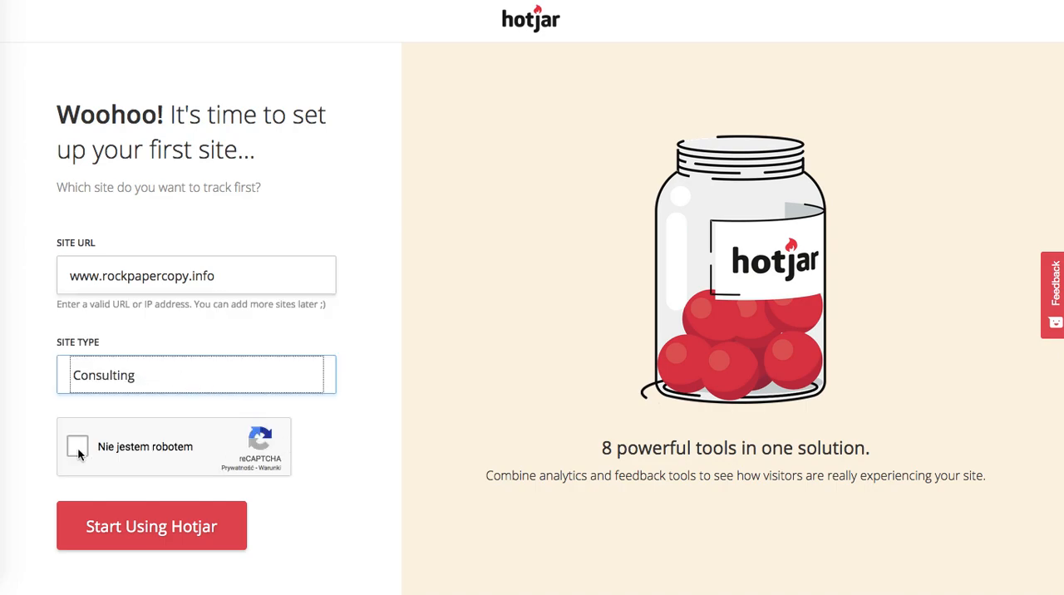
pyautogui.click(79, 446)
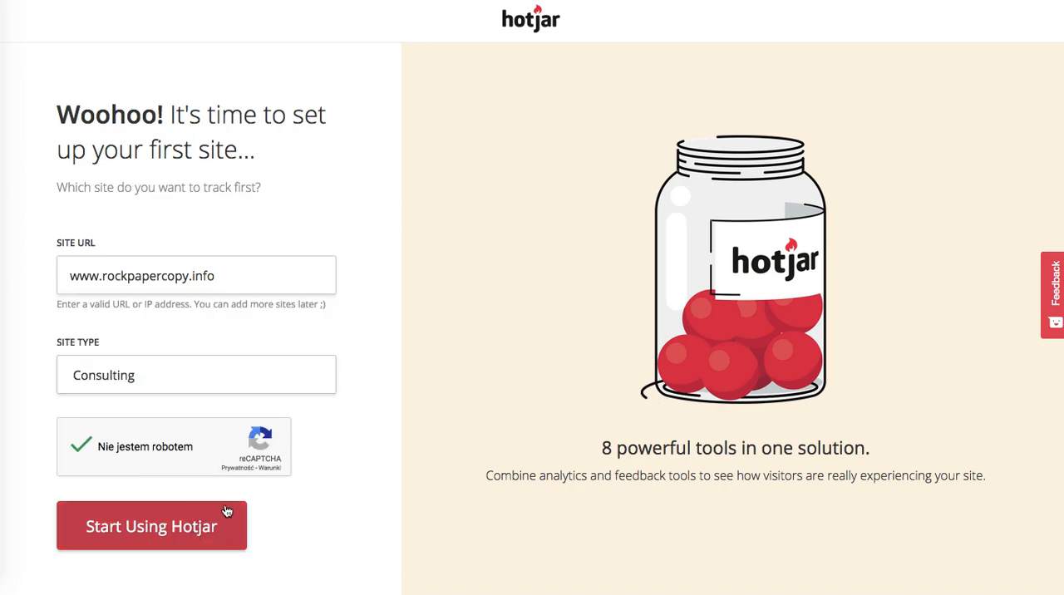
pyautogui.moveTo(546, 335)
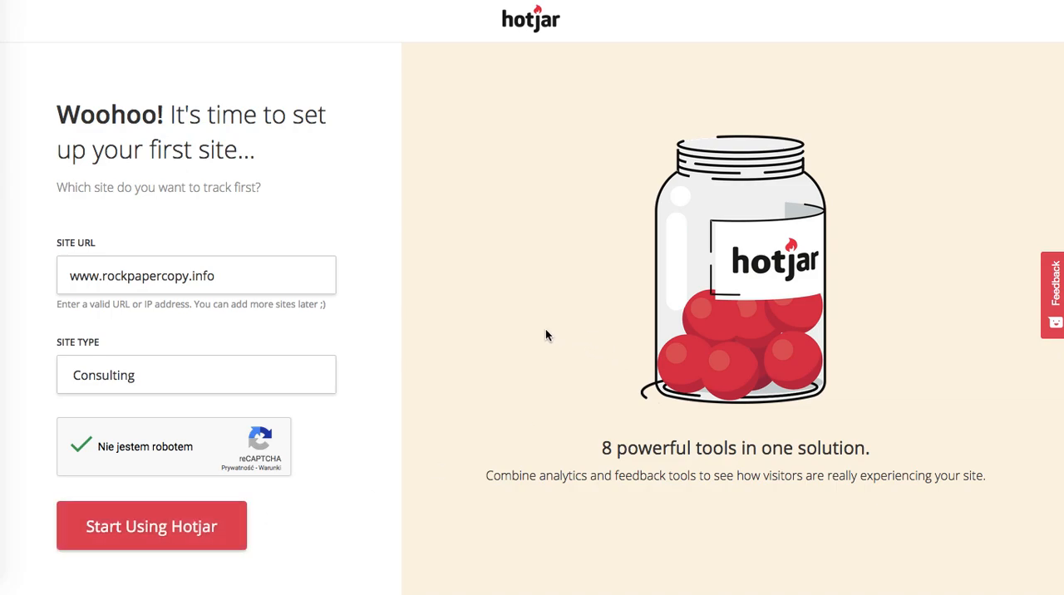
pyautogui.moveTo(497, 360)
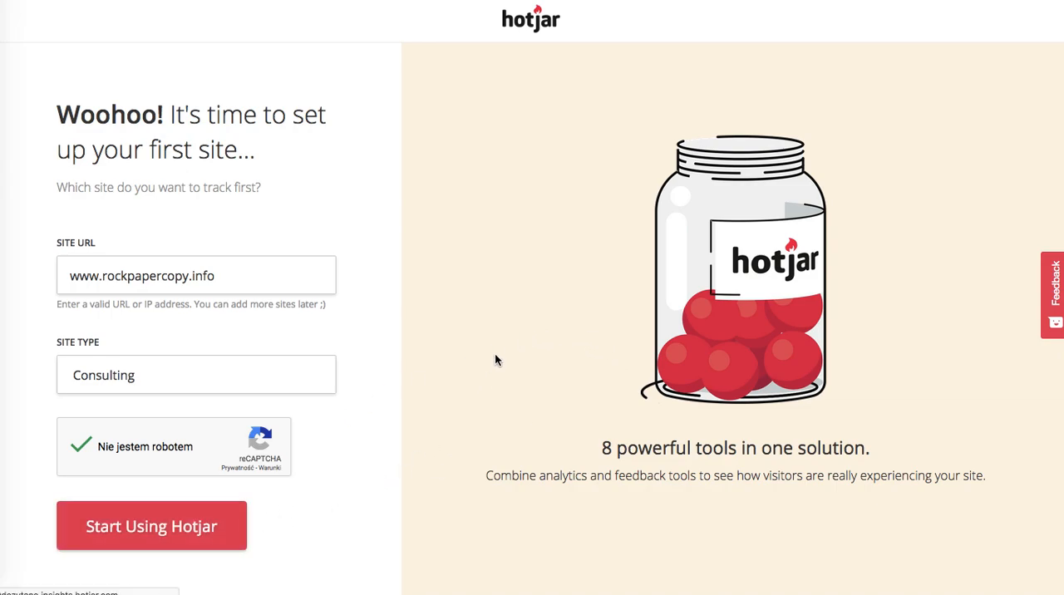
pyautogui.click(151, 525)
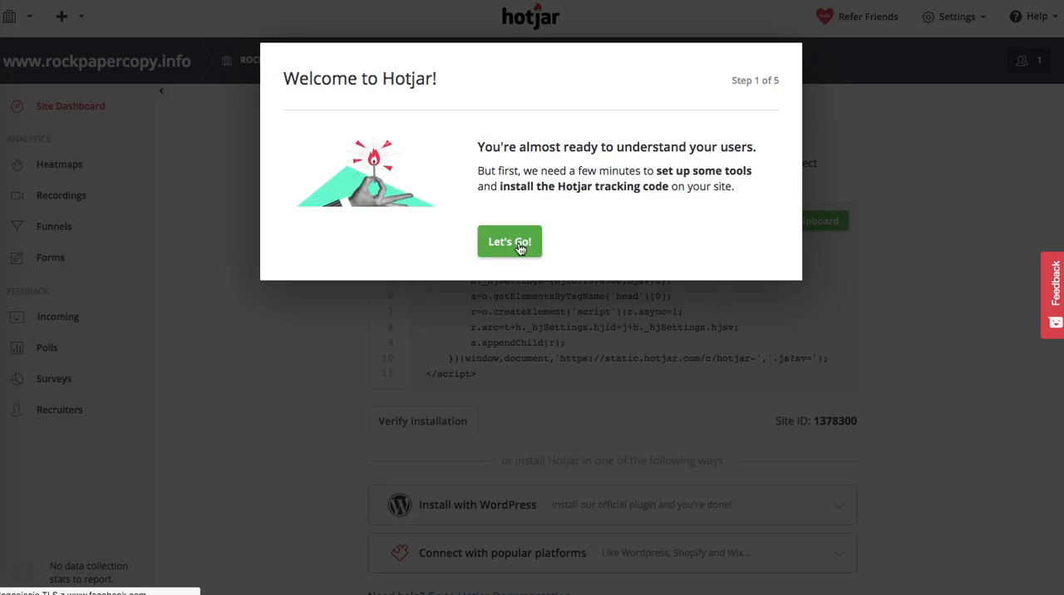
# Walk through the tour, creating a homepage heatmap and adding the feedback widget.
pyautogui.click(509, 241)
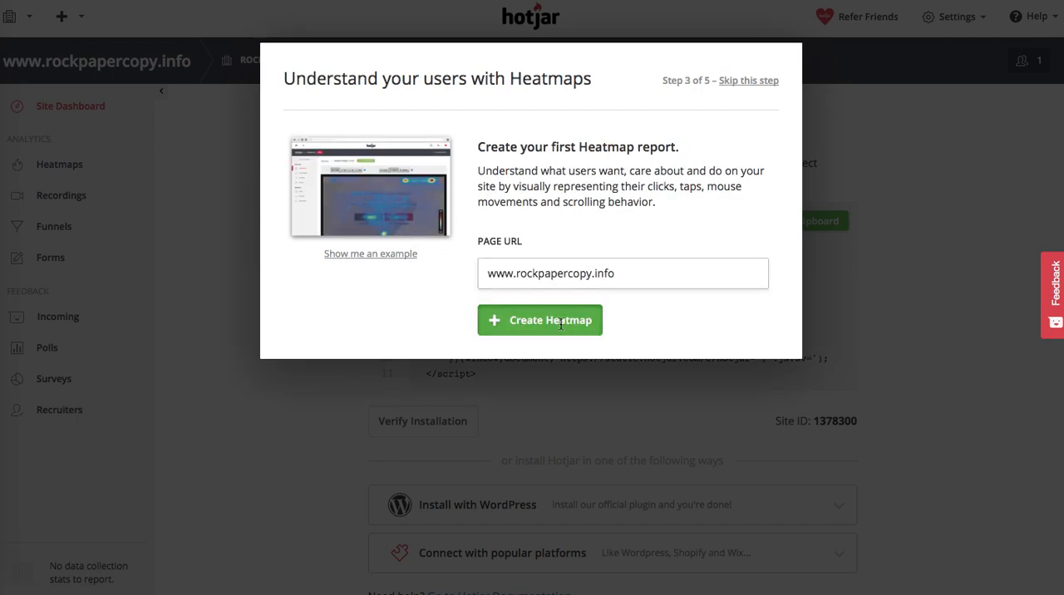
pyautogui.click(539, 320)
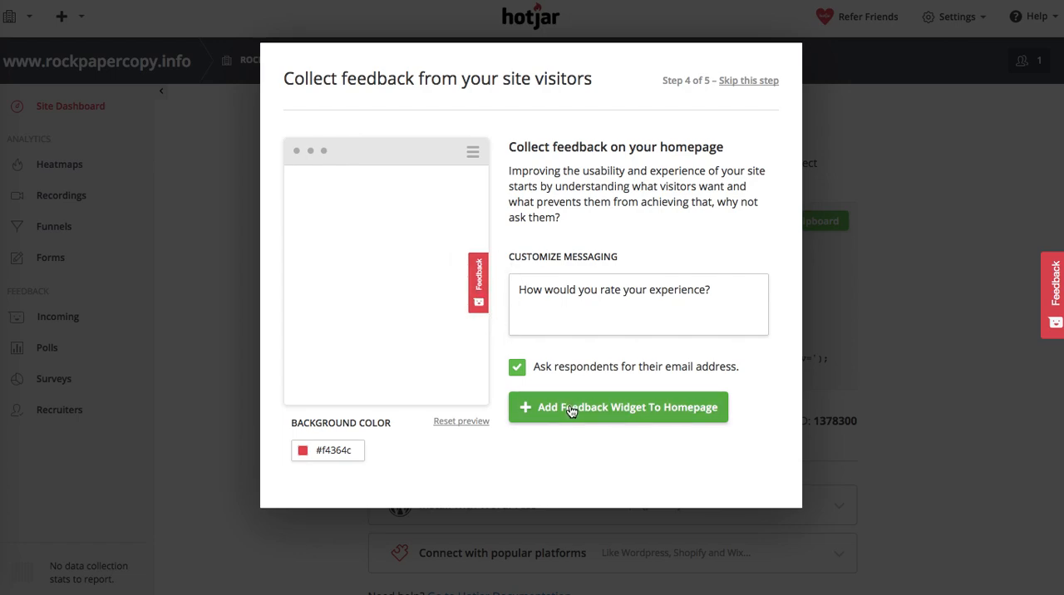
pyautogui.click(617, 408)
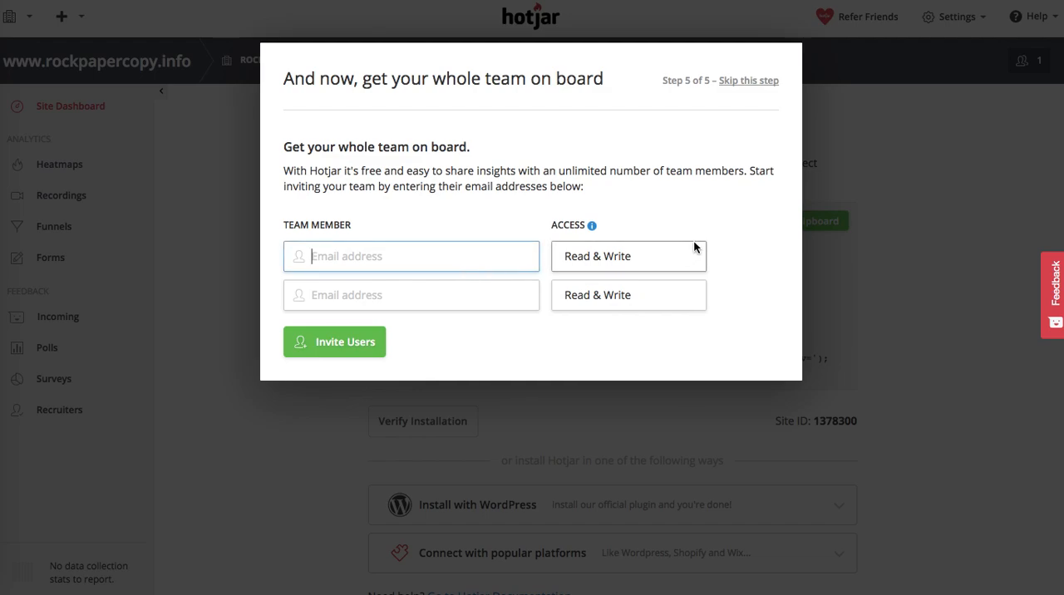
pyautogui.moveTo(382, 342)
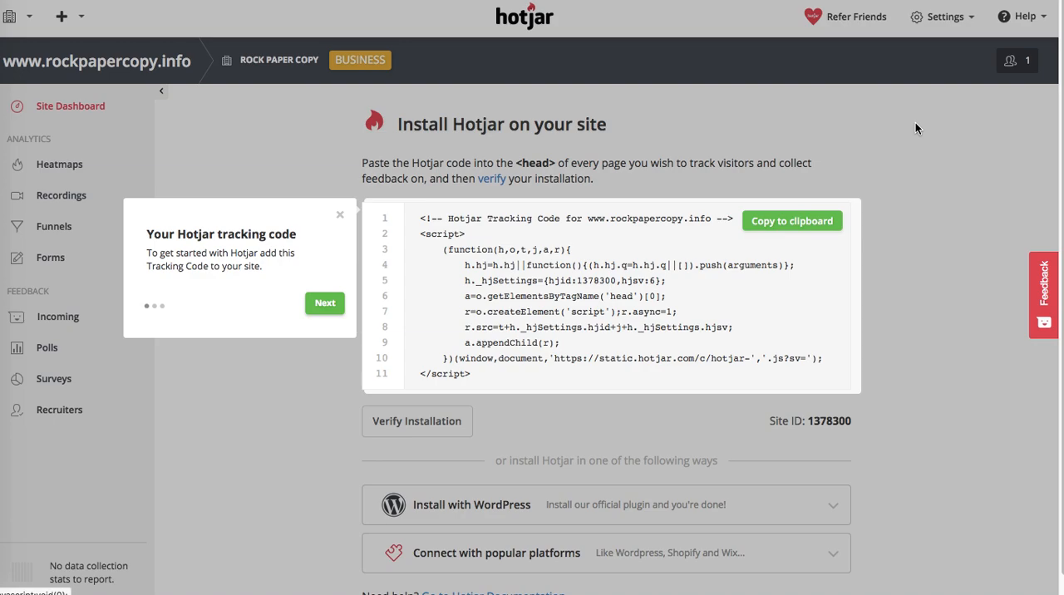
pyautogui.moveTo(791, 221)
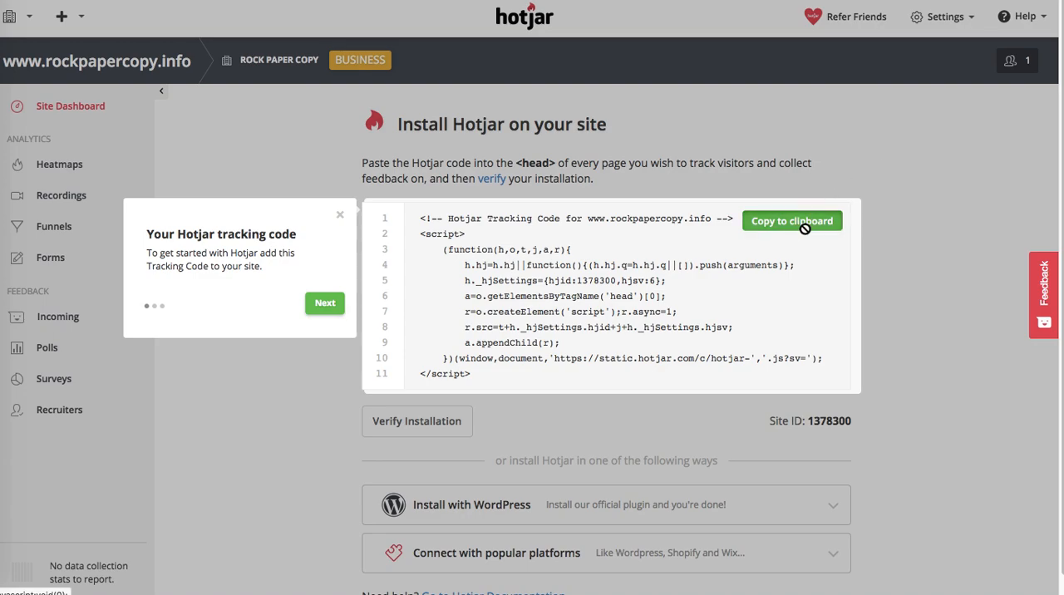
pyautogui.click(791, 220)
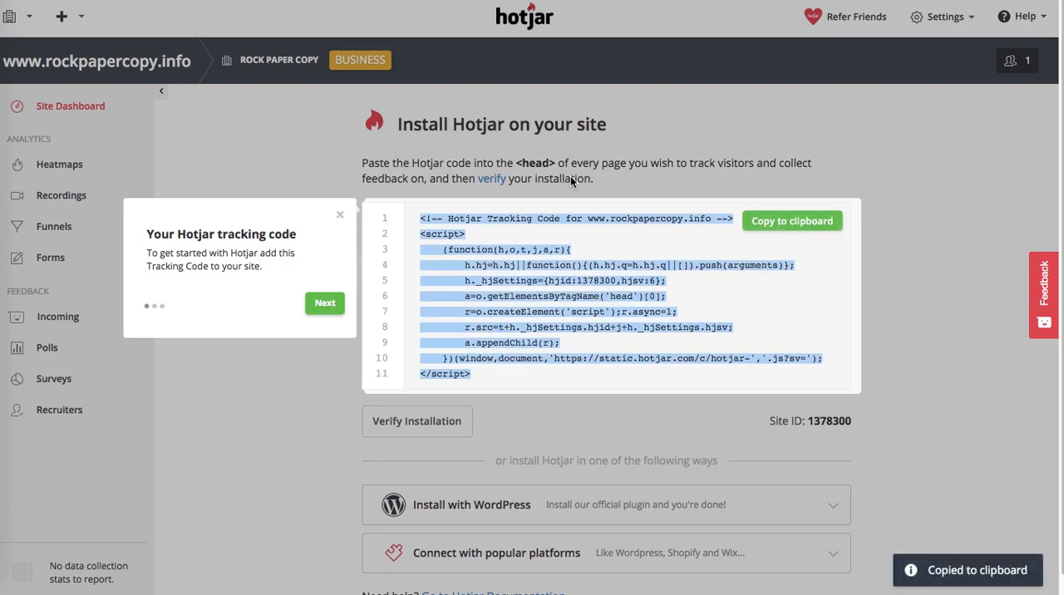
pyautogui.scroll(-3)
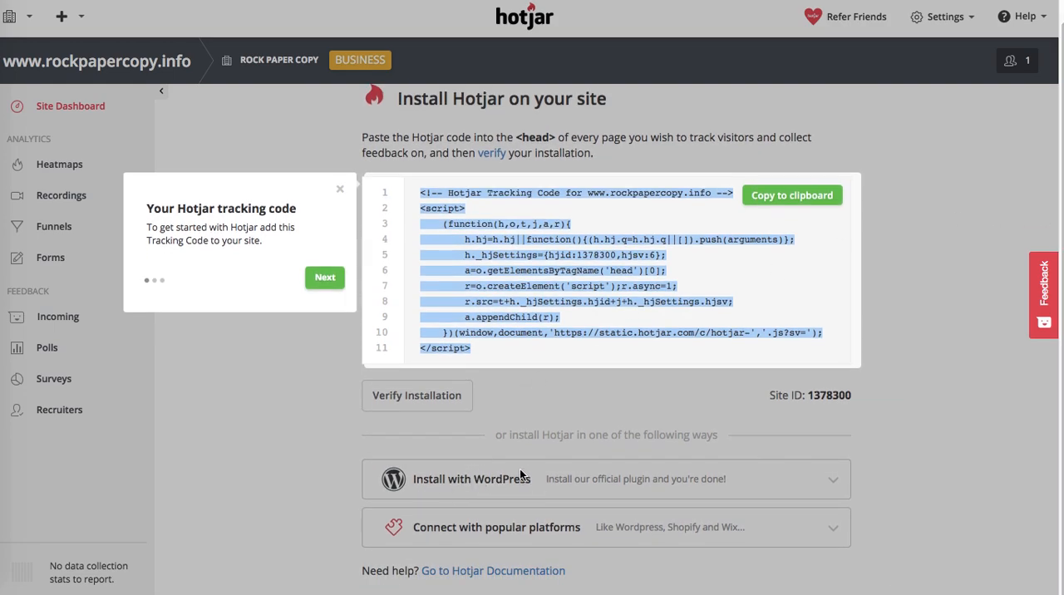
pyautogui.moveTo(786, 346)
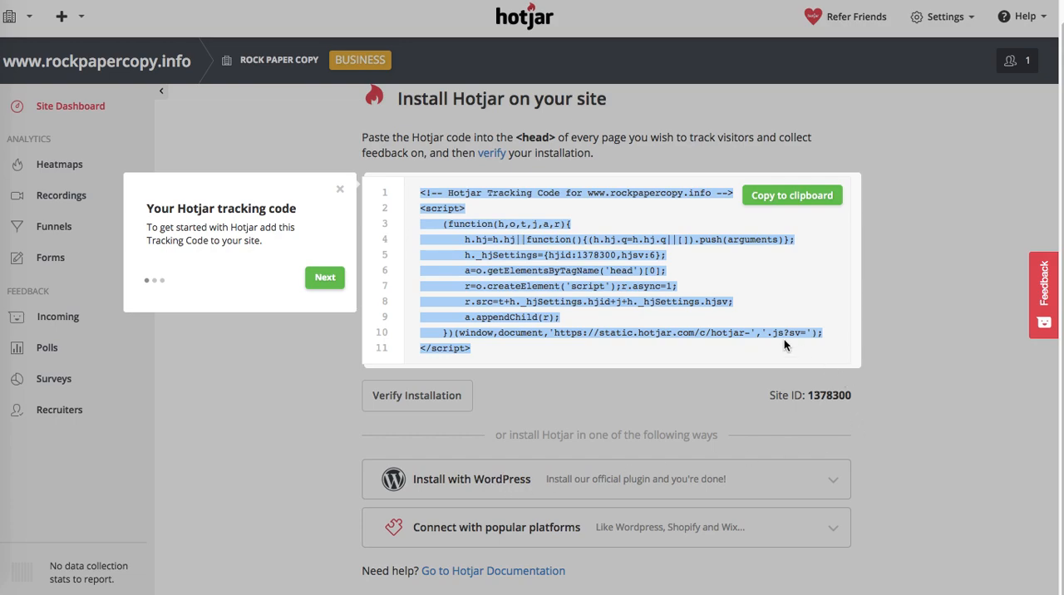
pyautogui.moveTo(515, 395)
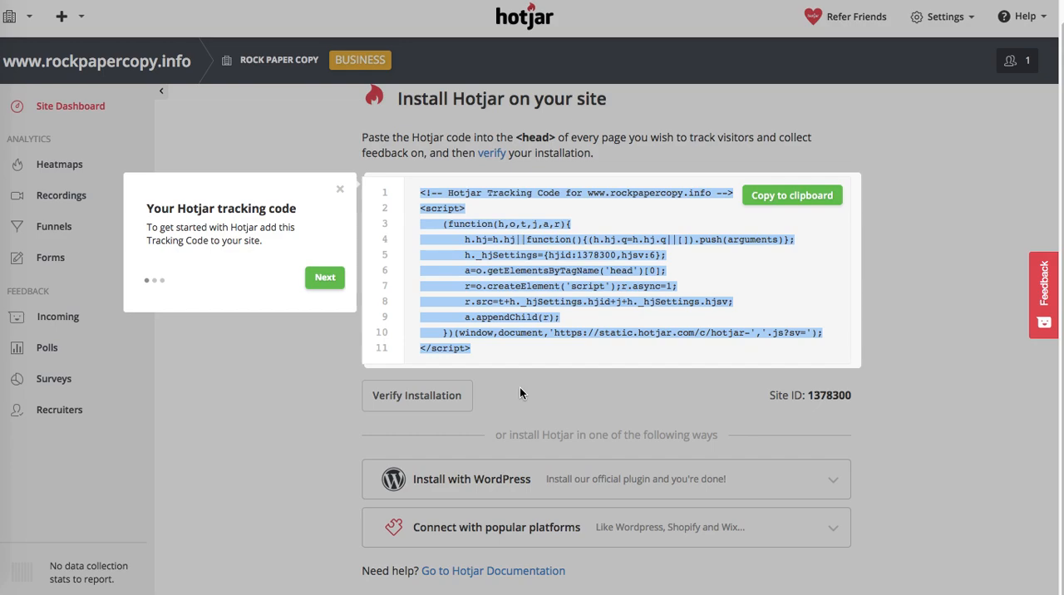
pyautogui.moveTo(517, 124)
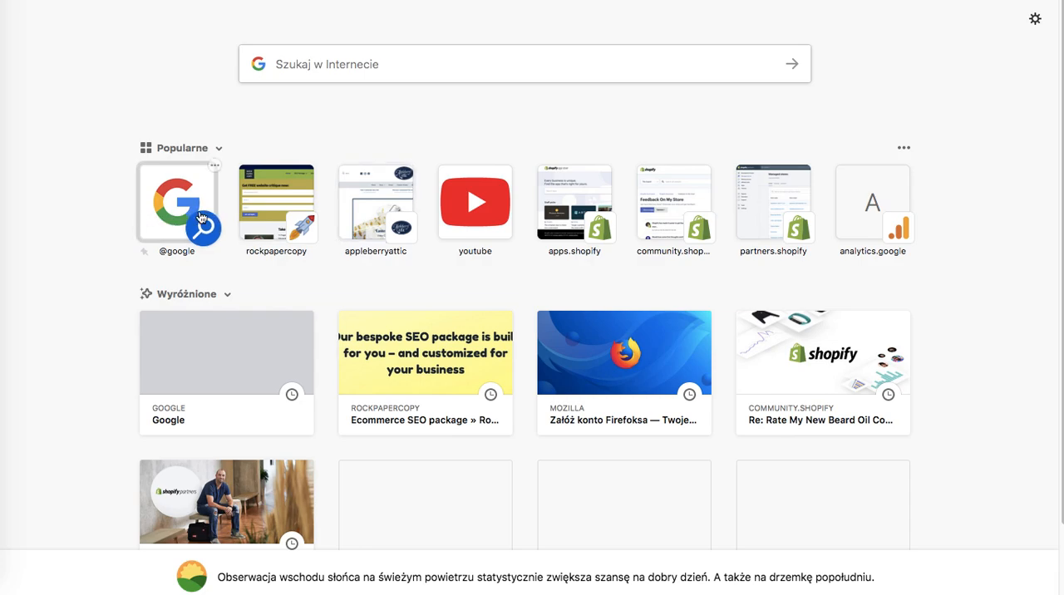
pyautogui.moveTo(786, 215)
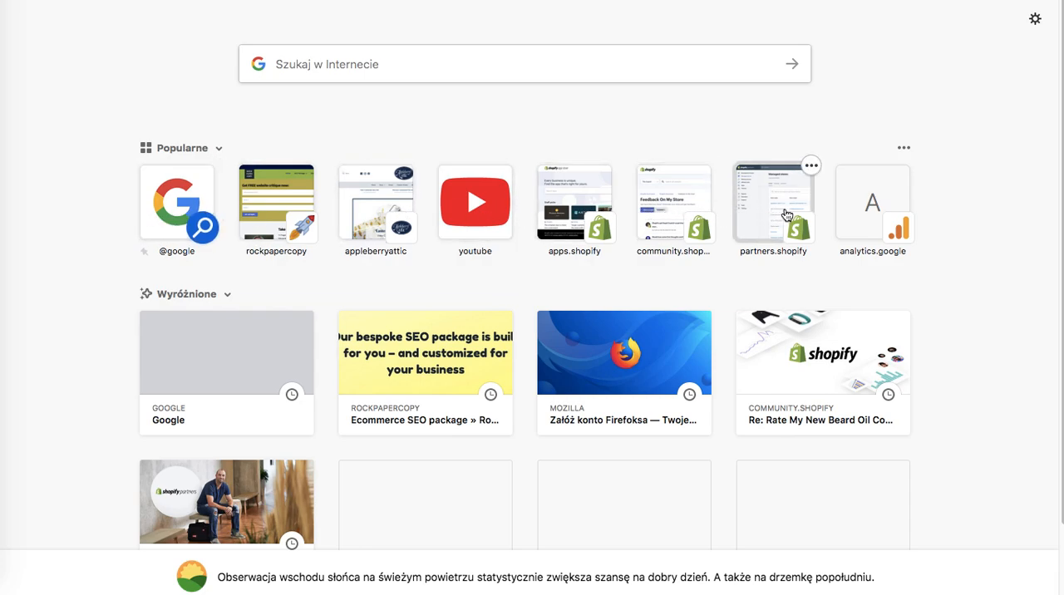
pyautogui.moveTo(846, 379)
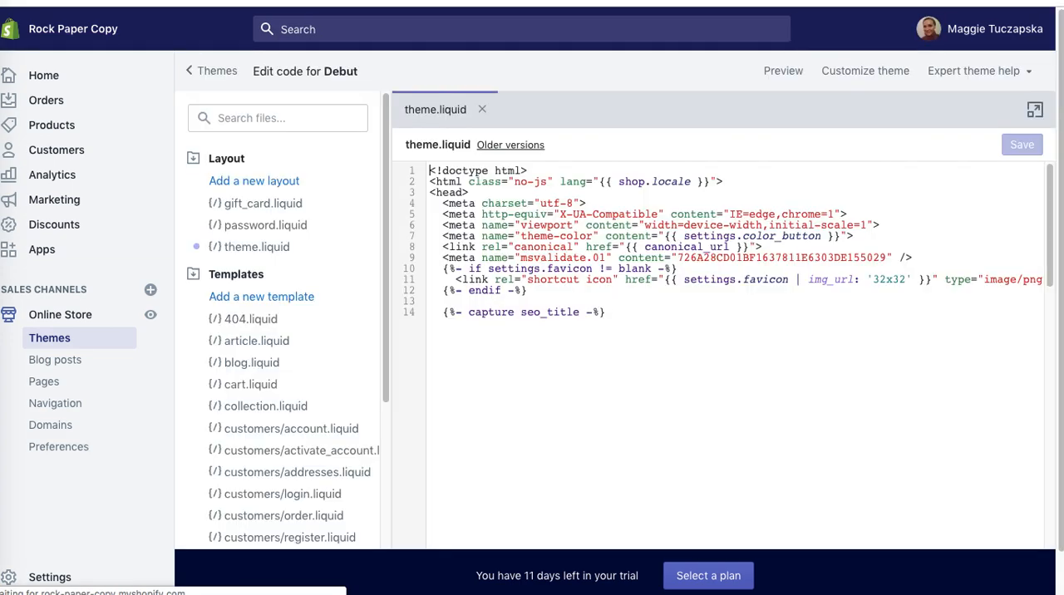
# Scroll through the theme.liquid code to locate the head section.
pyautogui.scroll(-3)
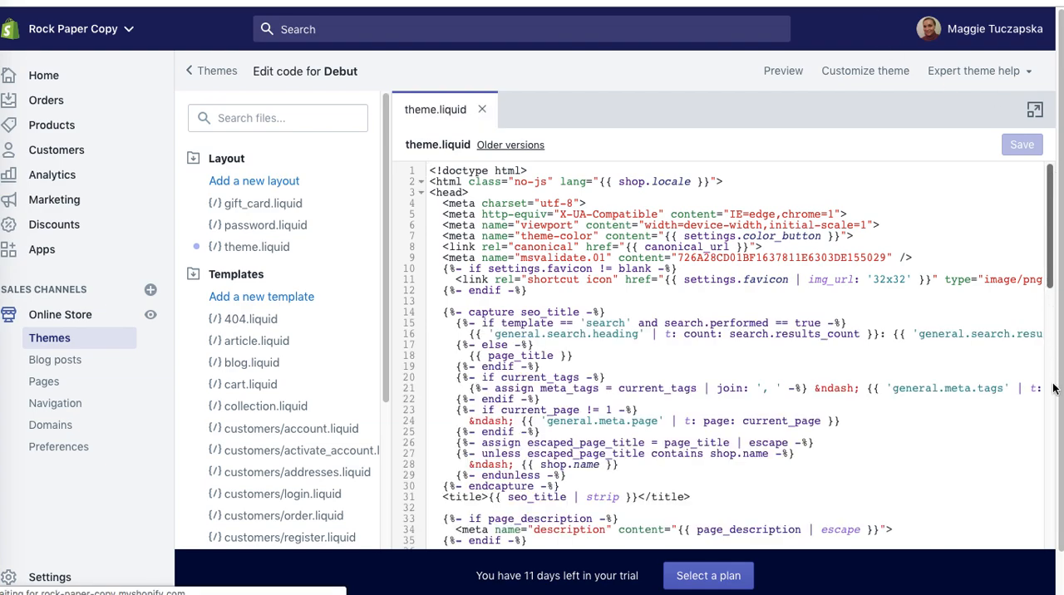
pyautogui.scroll(-3)
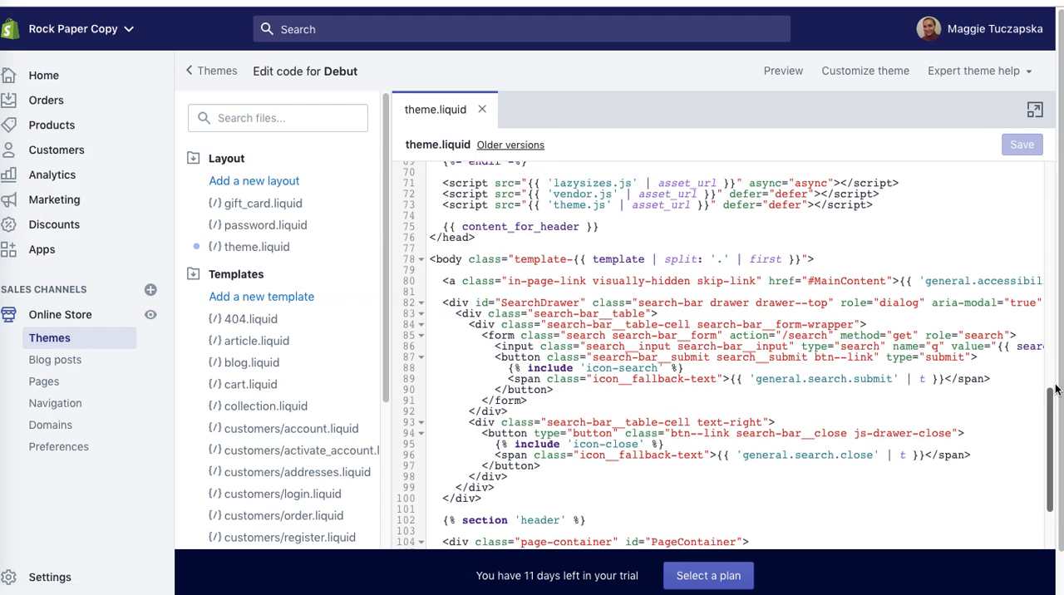
pyautogui.scroll(3)
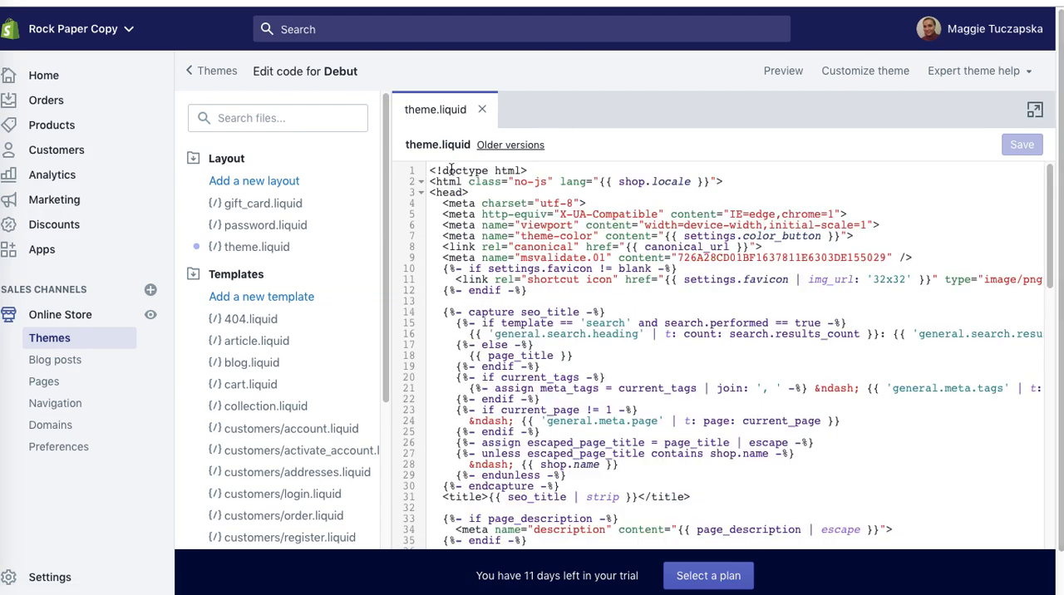
pyautogui.moveTo(576, 163)
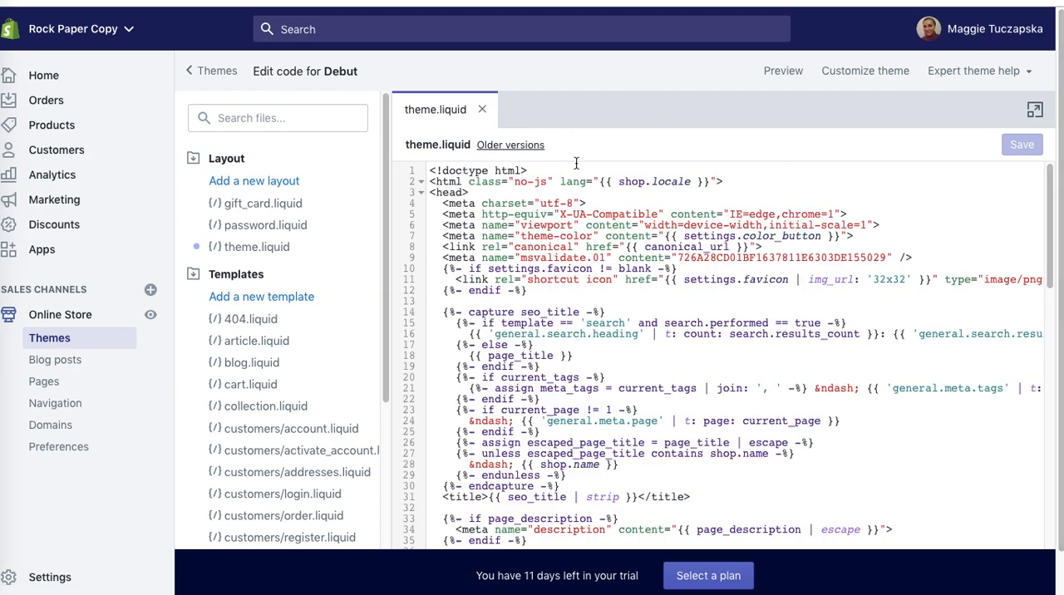
pyautogui.moveTo(573, 161)
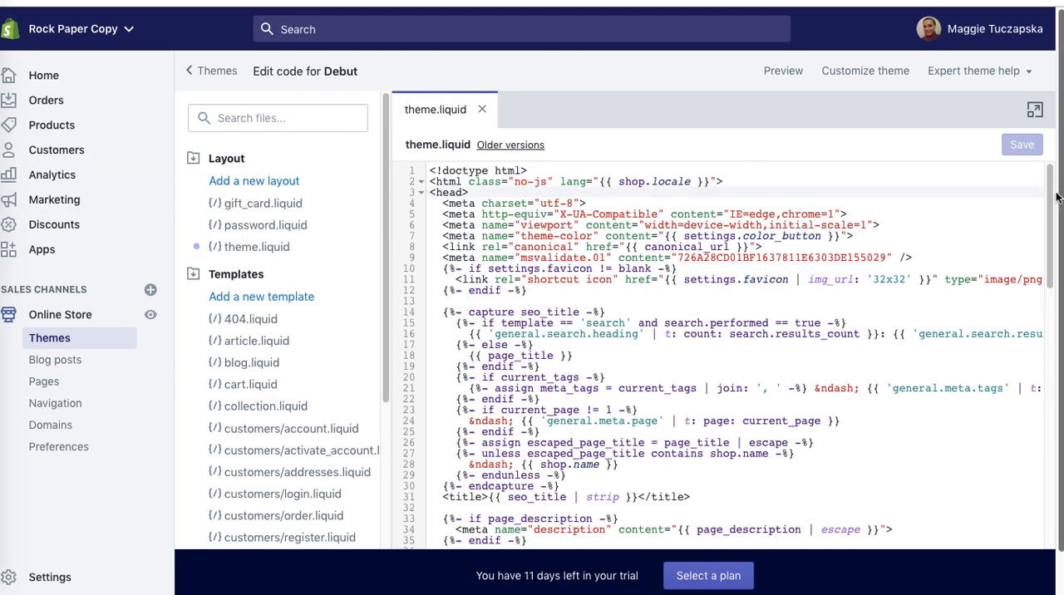
pyautogui.scroll(-3)
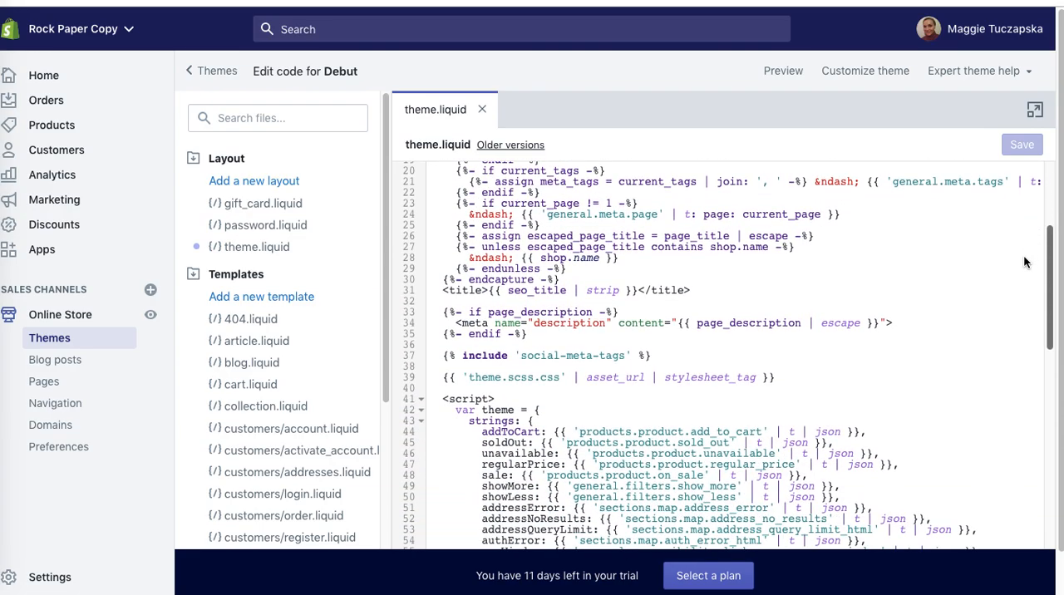
pyautogui.scroll(-3)
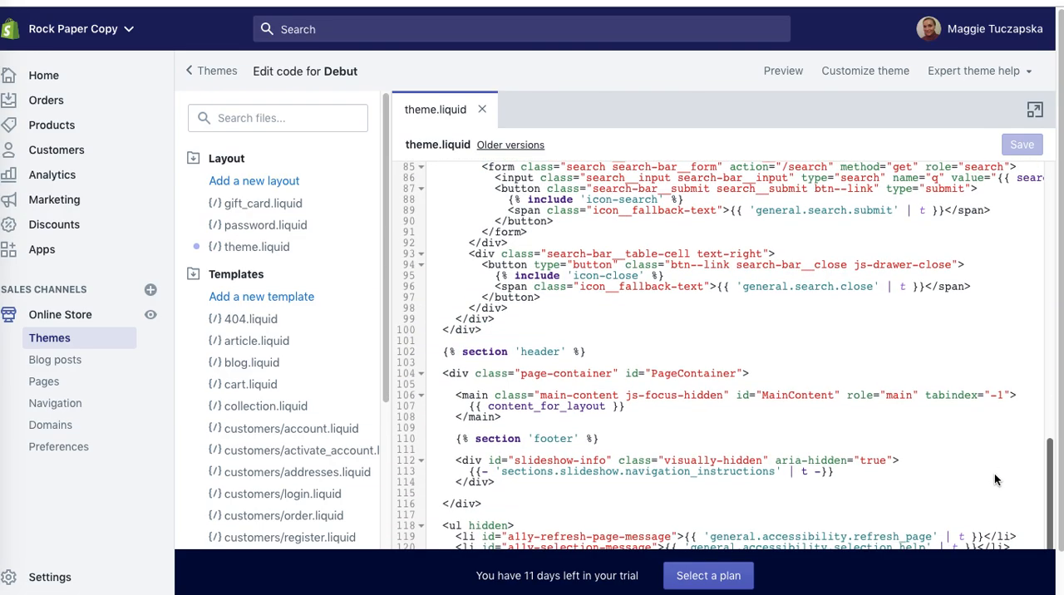
pyautogui.scroll(-3)
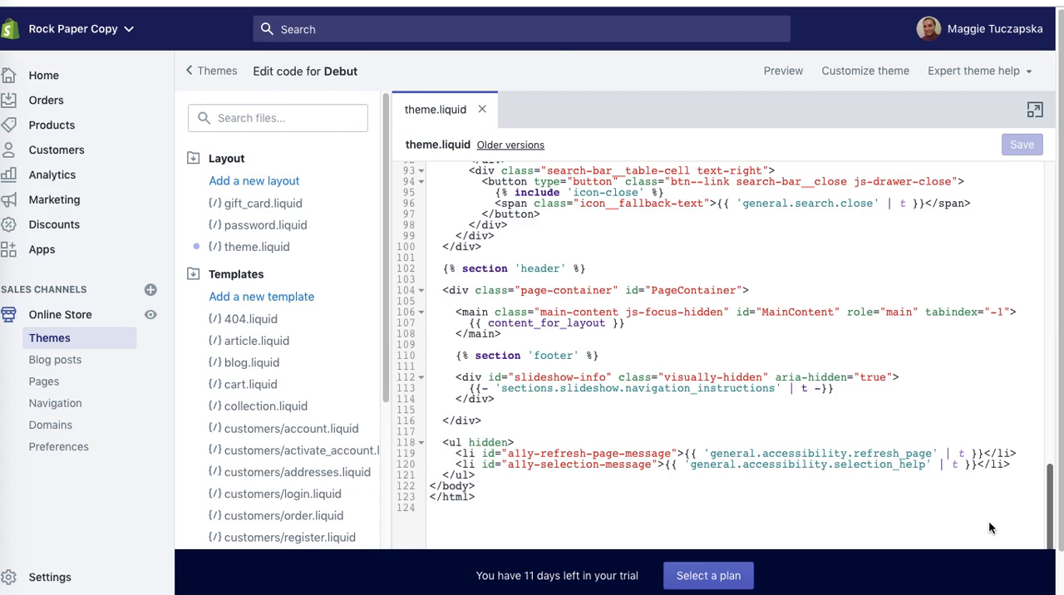
pyautogui.scroll(3)
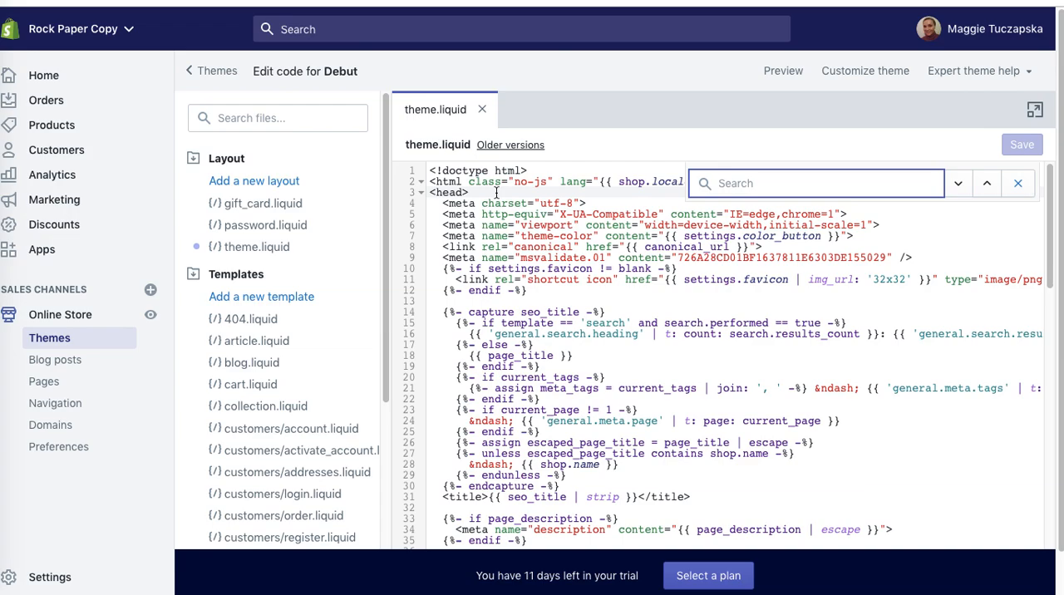
# Find /head, paste the Hotjar snippet above </head>, and save theme.liquid.
pyautogui.write('/head')
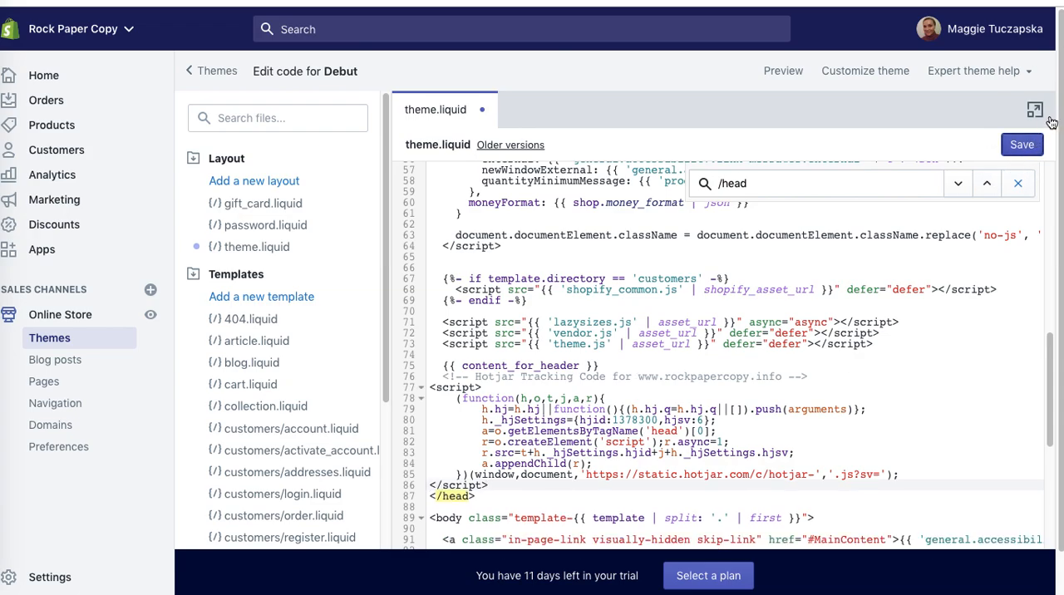
pyautogui.click(1021, 144)
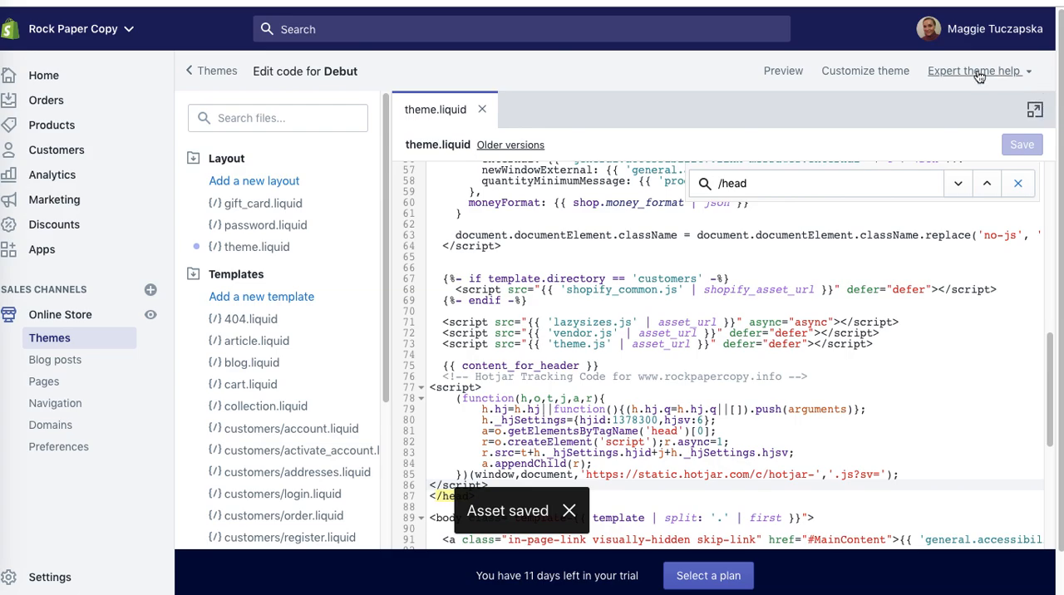
pyautogui.moveTo(931, 87)
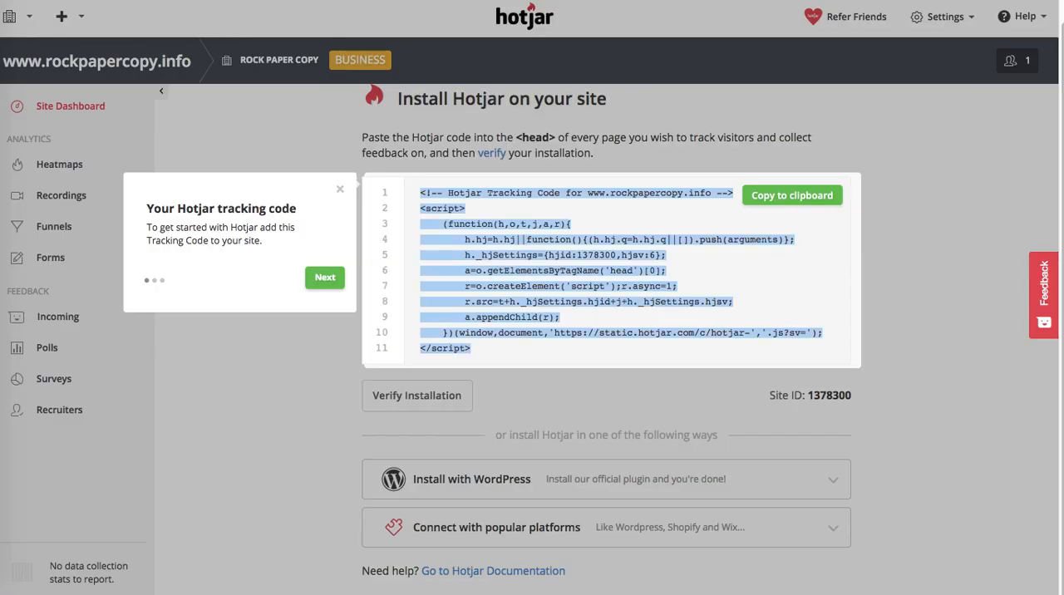
pyautogui.moveTo(416, 404)
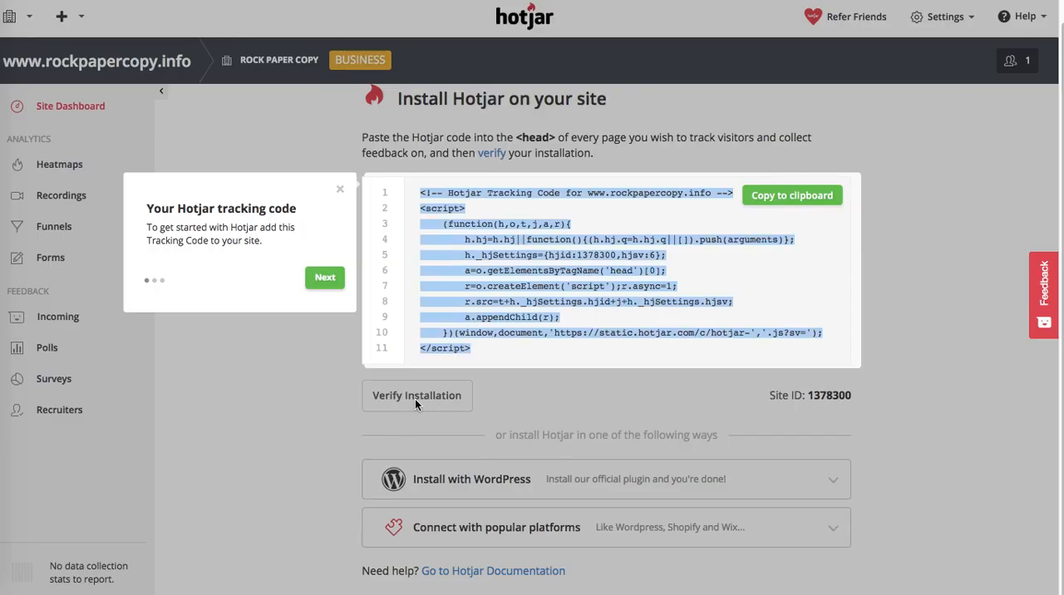
pyautogui.moveTo(1011, 265)
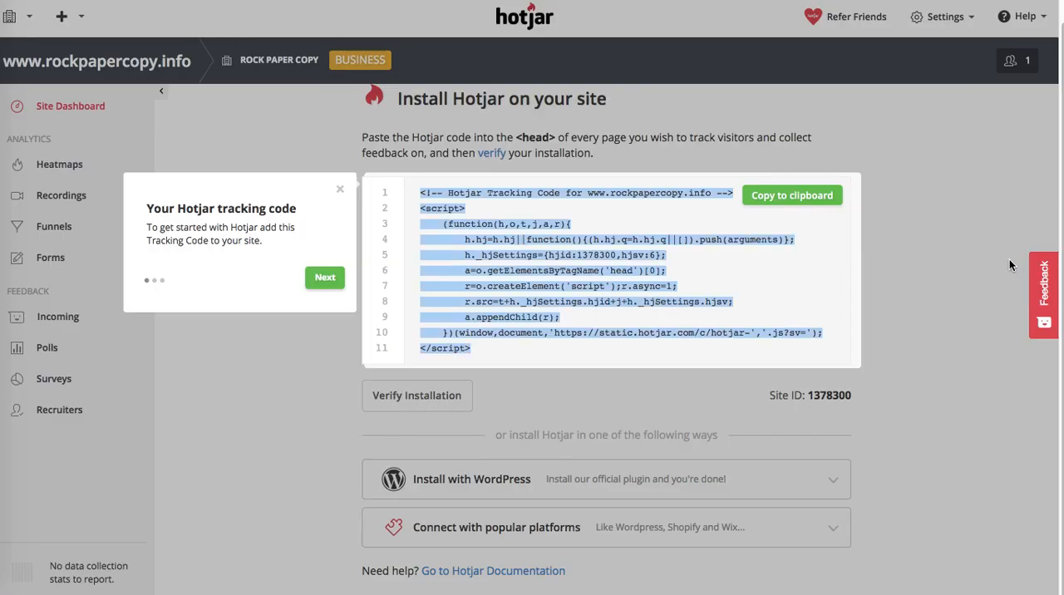